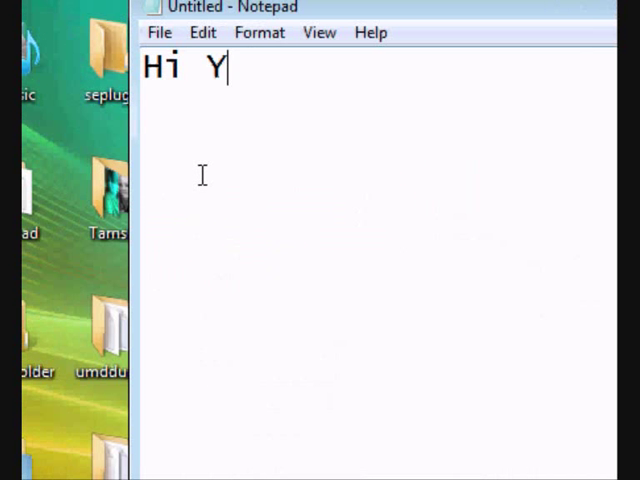
# Step: Write the intro note: Hi youtube, today I'm going to teach you the simplest way
pyautogui.write('outube  today im go')
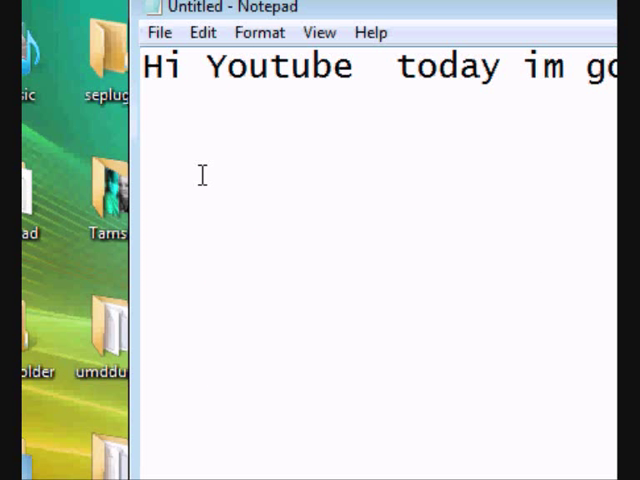
pyautogui.write('going')
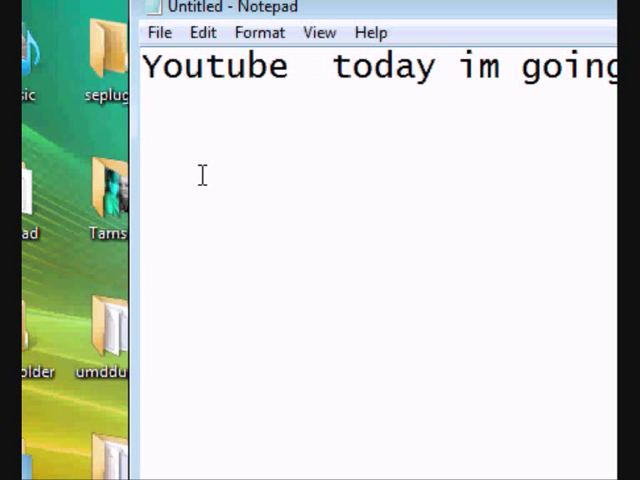
pyautogui.write('Hi')
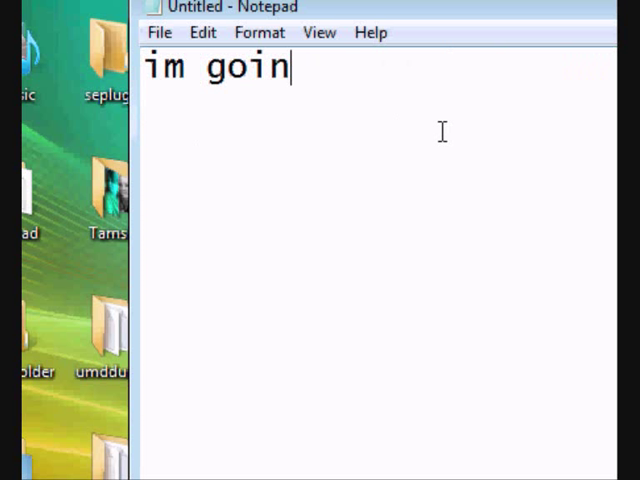
pyautogui.write('g to teach you the simplest way')
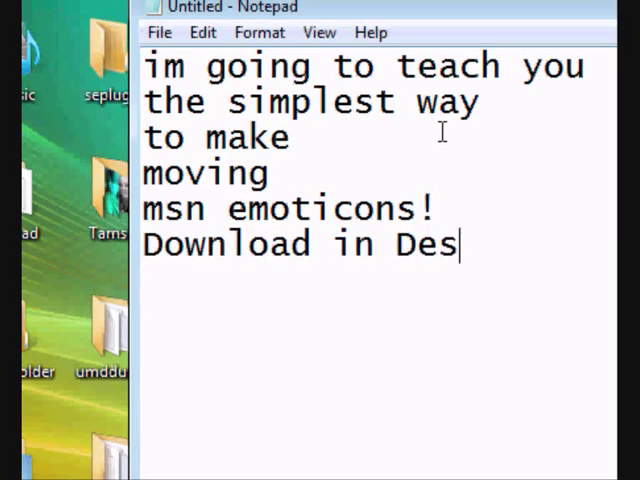
pyautogui.write('c>>')
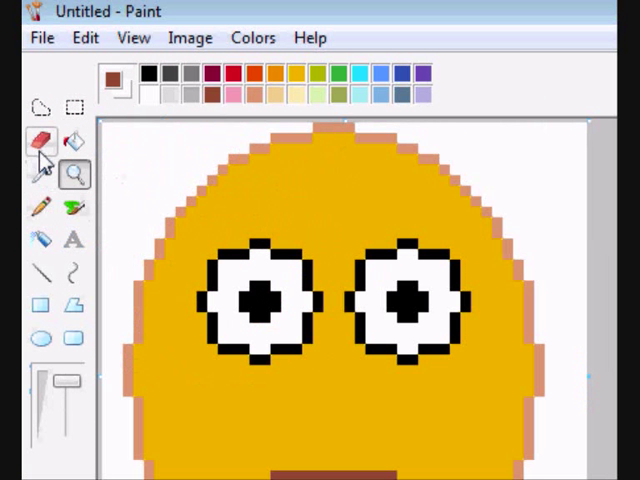
# Step: Save the emoticon face as JPG image emo2, accepting the colour-loss warning
pyautogui.press('ctrl+s')
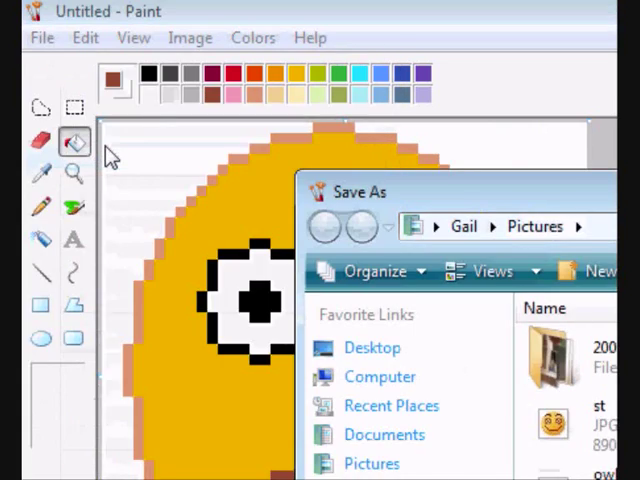
pyautogui.click(450, 258)
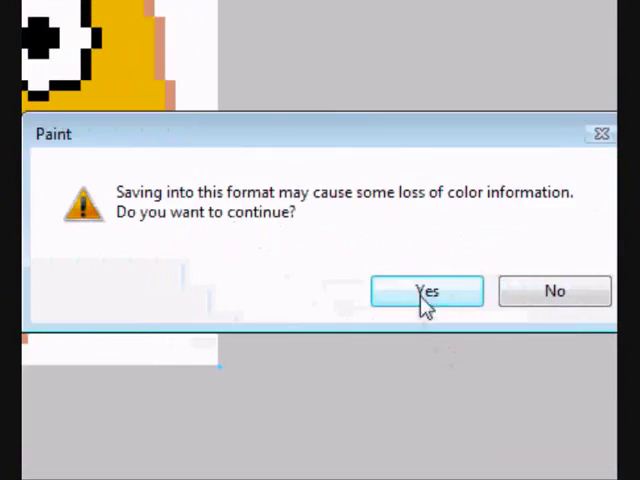
pyautogui.click(424, 292)
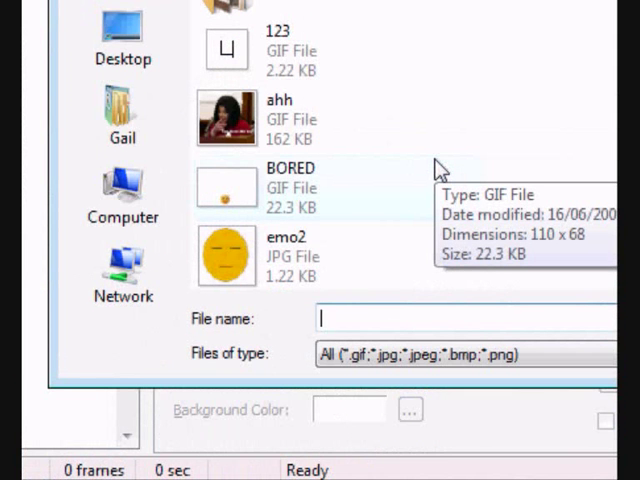
# Step: Load the emo2 frames into a Repeat Forever animation and give each frame delay 1
pyautogui.write('emo2')
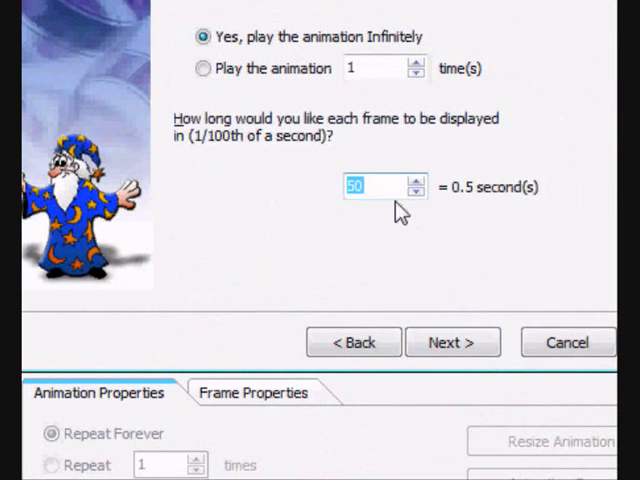
pyautogui.click(452, 340)
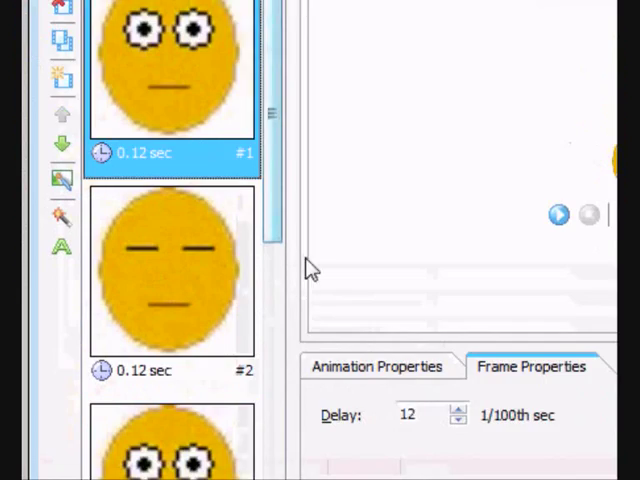
pyautogui.write('1')
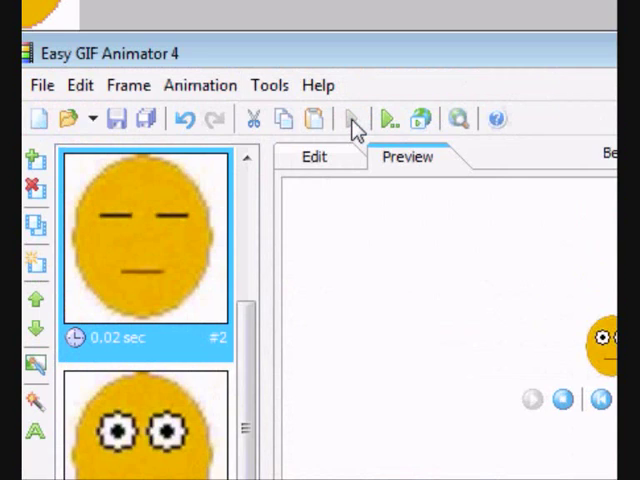
pyautogui.scroll(-3)
pyautogui.write('20')
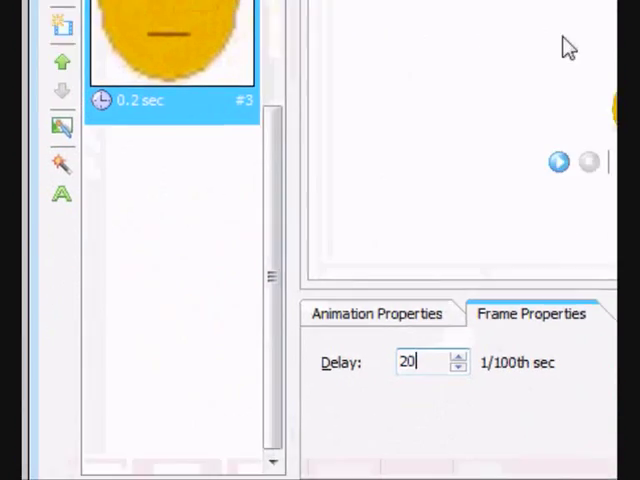
pyautogui.click(174, 138)
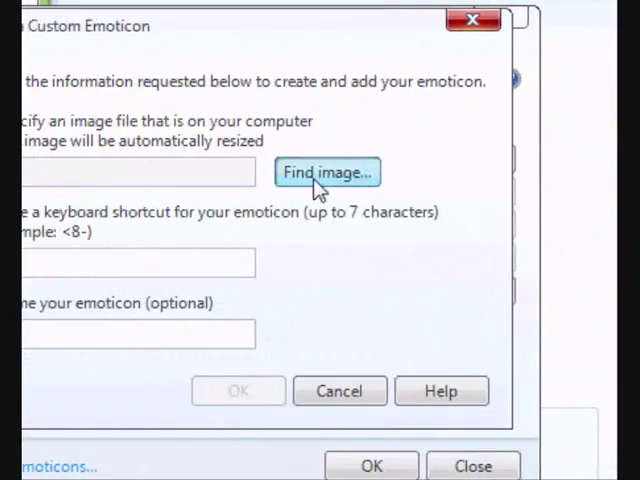
# Step: Add Emoticon.gif as a custom emoticon named Emoticon with shortcut Blinky
pyautogui.click(328, 172)
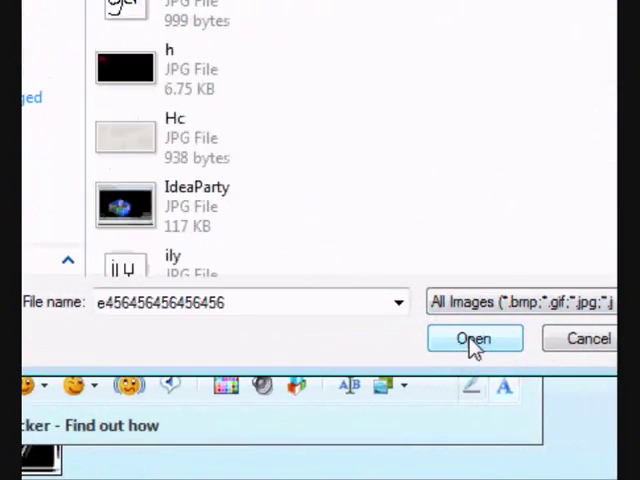
pyautogui.click(474, 338)
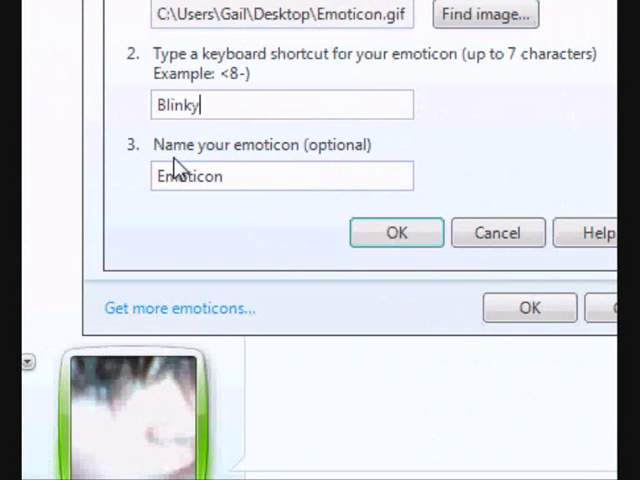
pyautogui.click(396, 232)
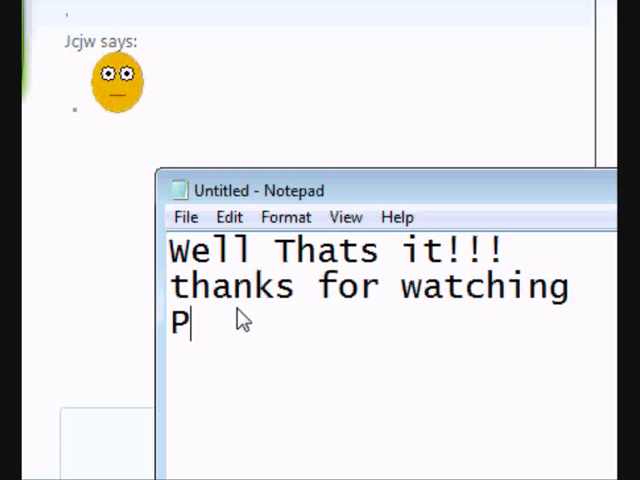
# Step: Write the outro asking viewers to please rate, comment and subscribe
pyautogui.write('lease Rate,Comment')
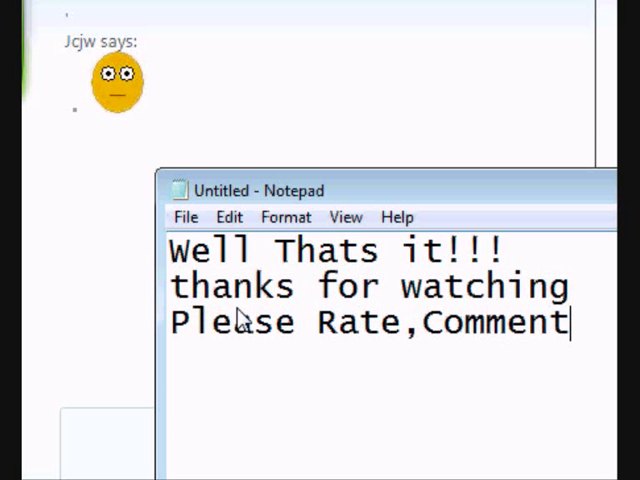
pyautogui.write('and subscribe =')
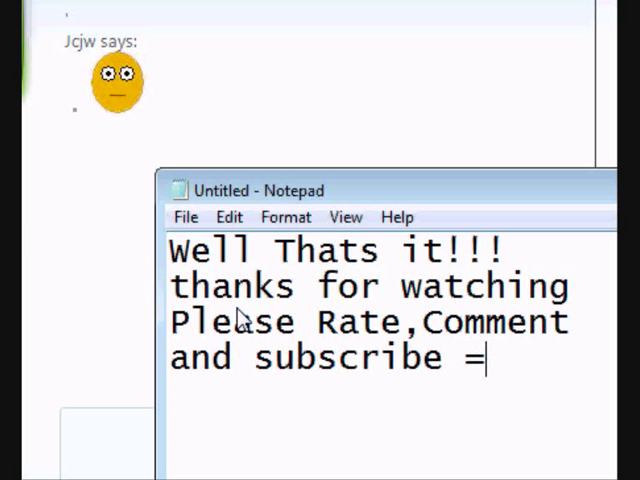